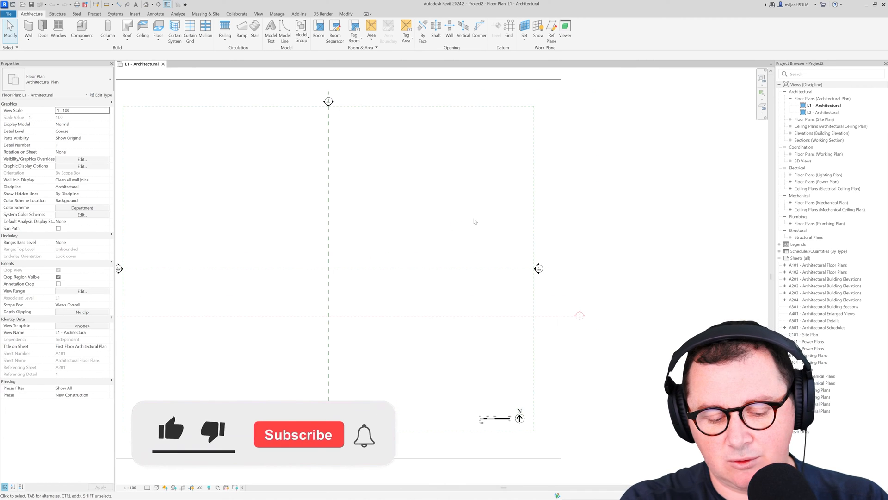
# - Go to the South elevation view from its elevation marker
pyautogui.click(550, 32)
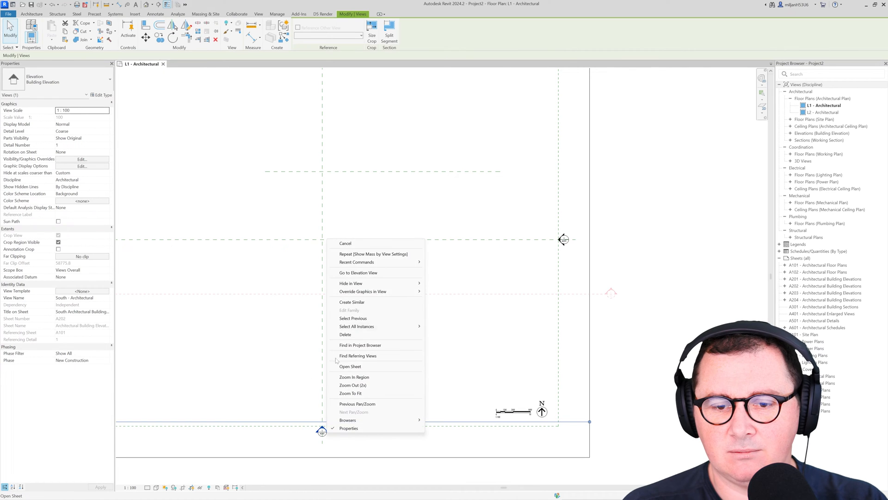
pyautogui.click(358, 272)
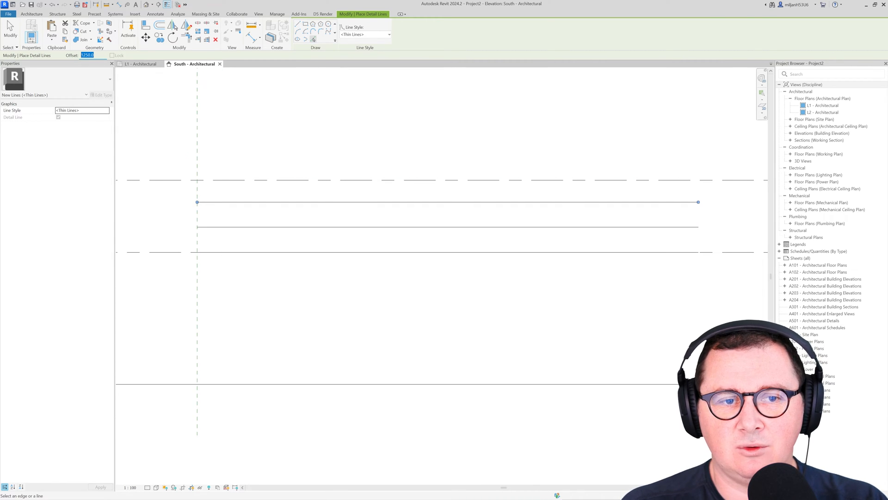
# - Draw horizontal detail lines at 2500 offset and copy the vertical bay divisions across the width
pyautogui.write('2500.0')
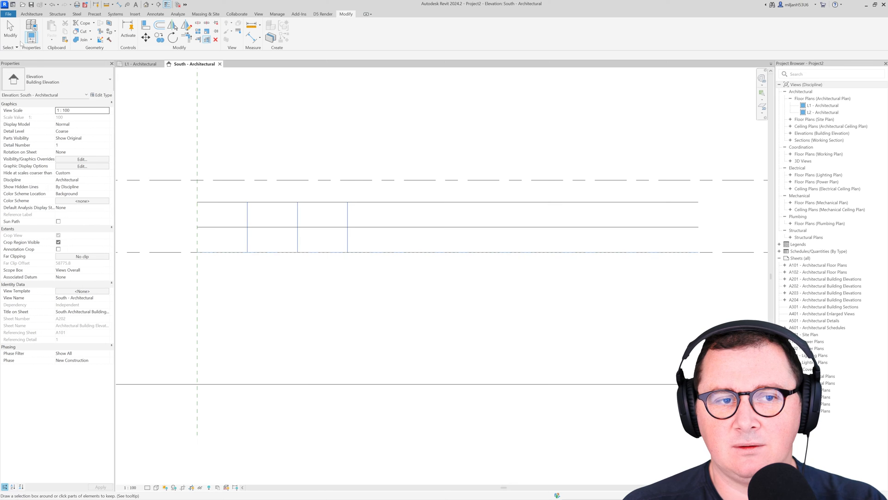
pyautogui.click(424, 226)
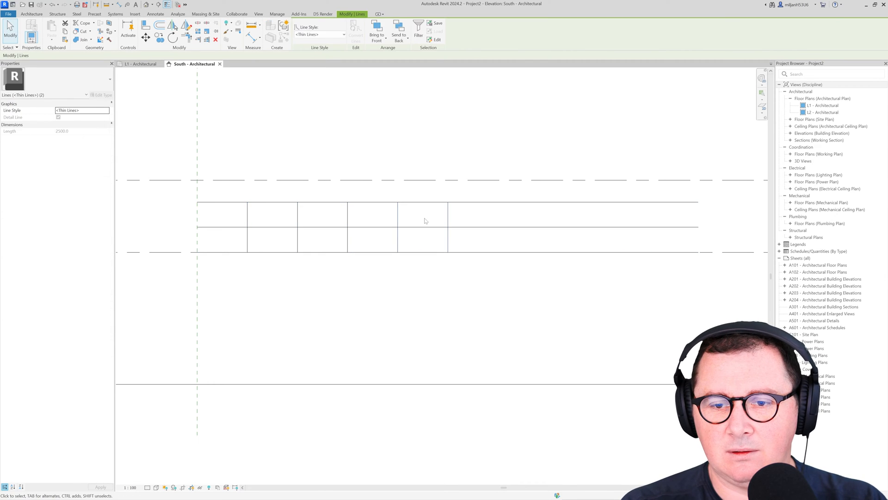
pyautogui.click(279, 118)
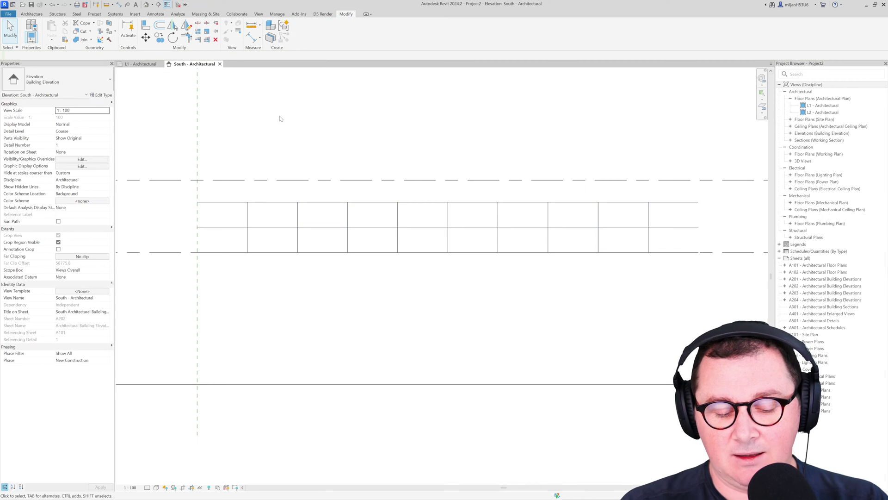
pyautogui.moveTo(293, 132)
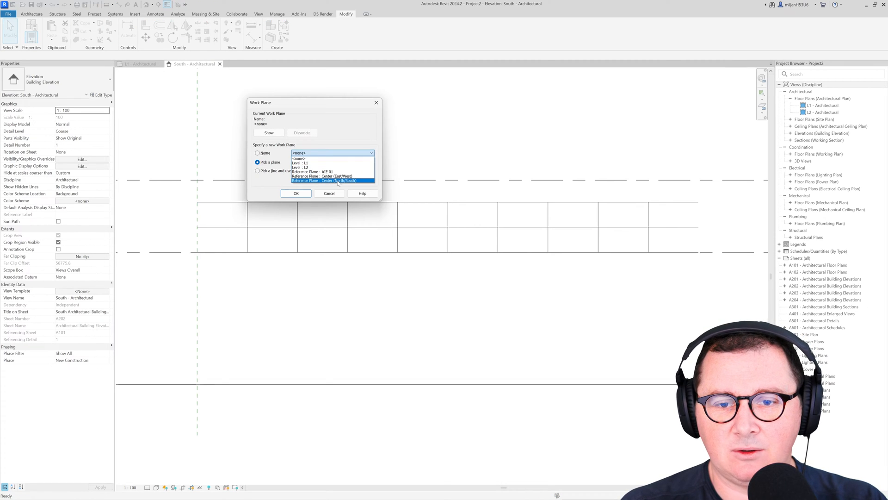
# - Draw the first wavy model-line spline on the Center (North/South) reference plane
pyautogui.click(295, 193)
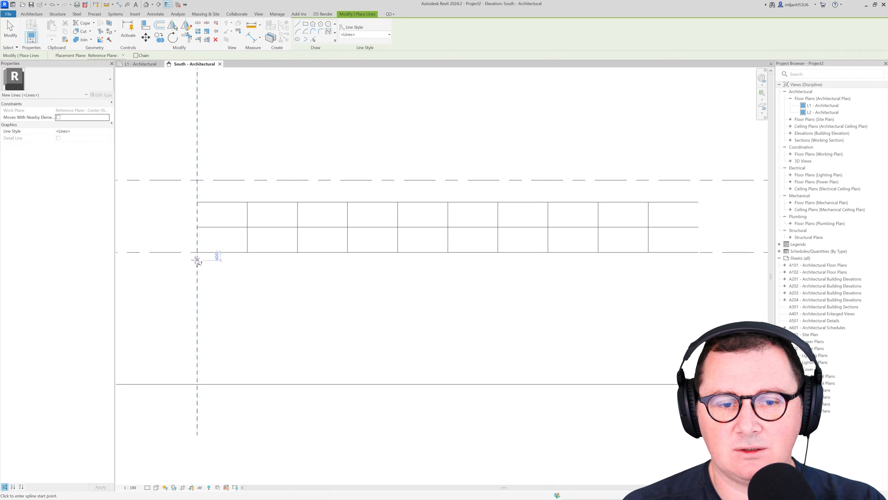
pyautogui.click(197, 251)
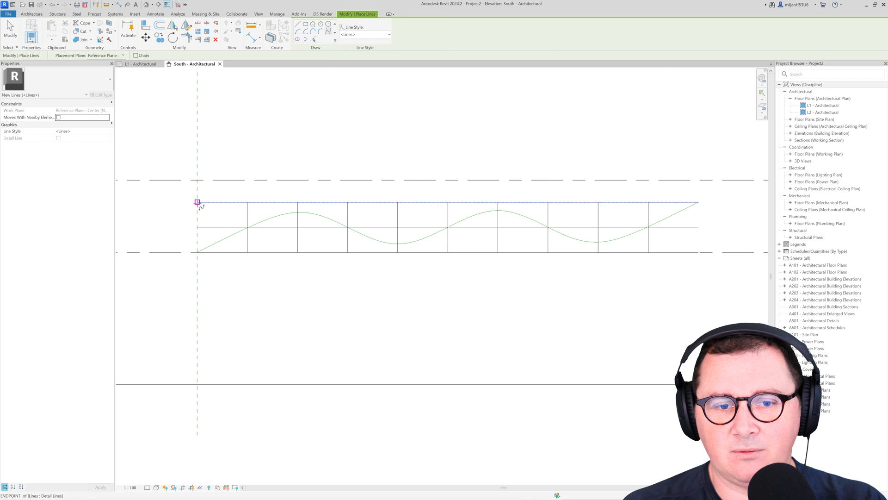
pyautogui.click(31, 13)
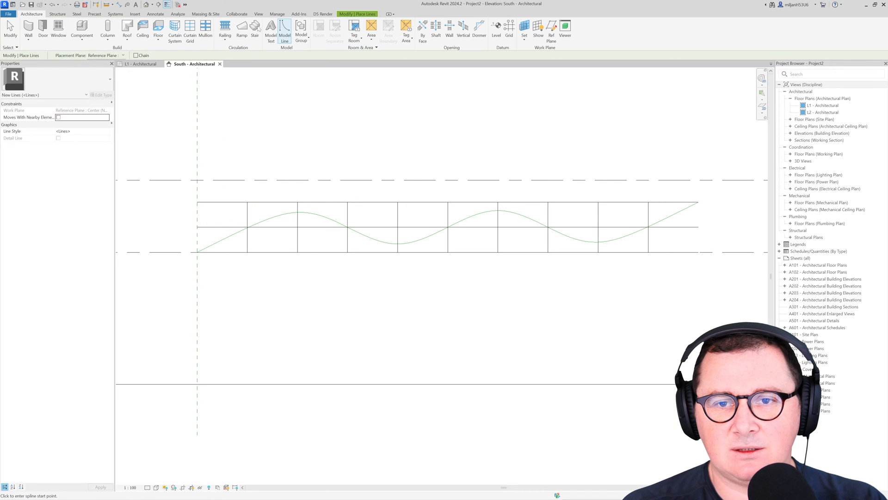
# - Switch the work plane to the other reference plane for the second spline
pyautogui.click(523, 29)
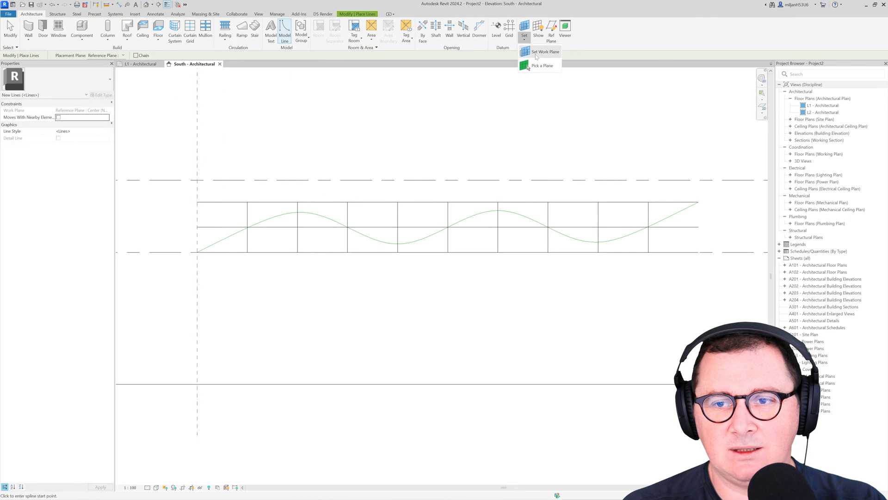
pyautogui.click(544, 51)
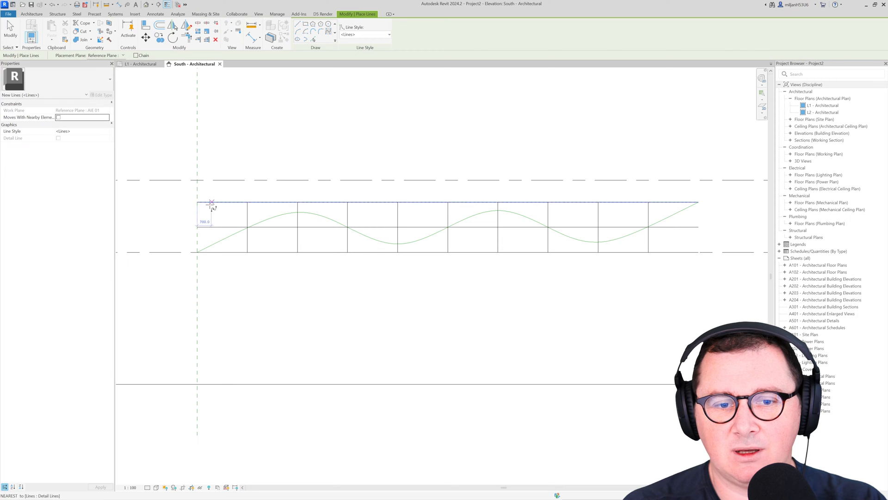
pyautogui.moveTo(296, 71)
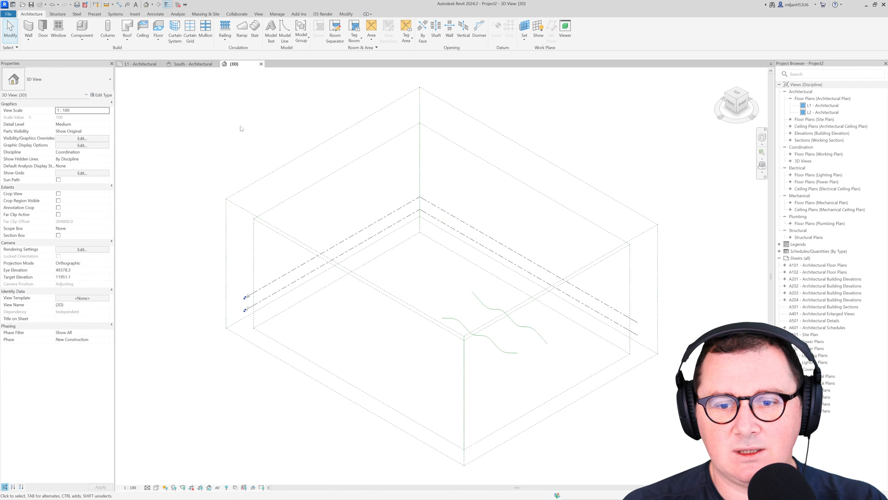
# - Zoom to the splines in 3D and begin a new in-place mass from Massing & Site
pyautogui.scroll(3)
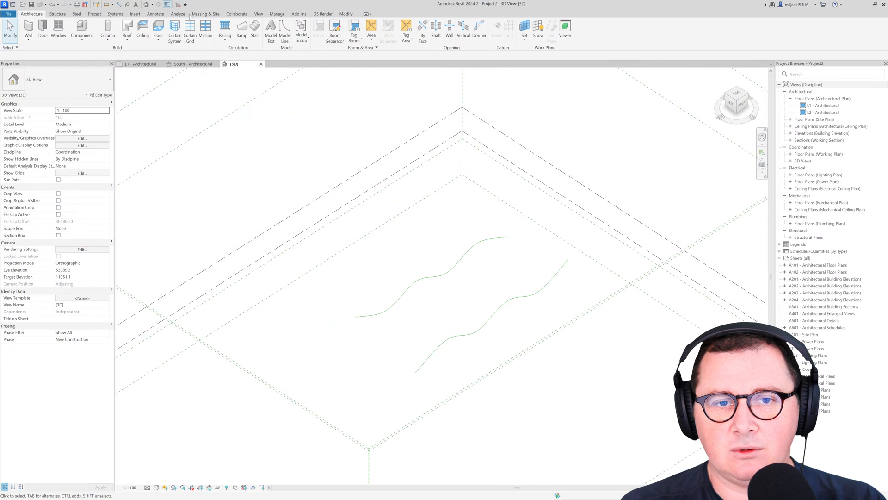
pyautogui.click(205, 14)
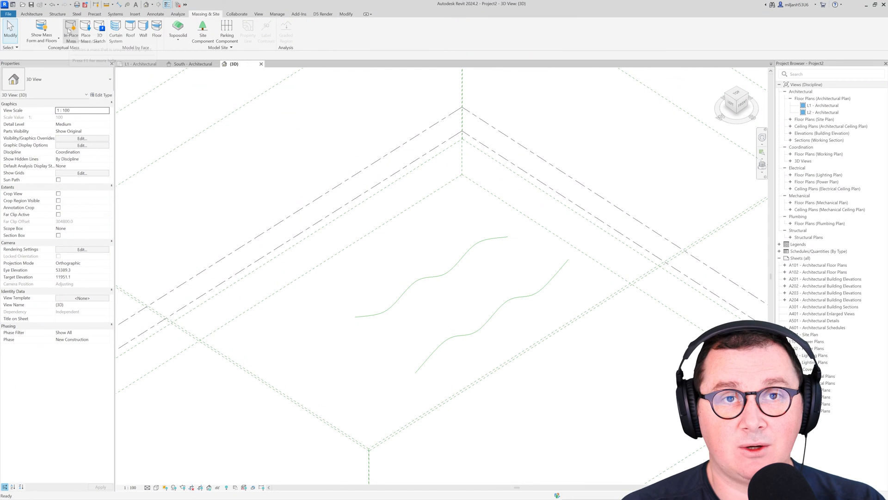
pyautogui.click(71, 32)
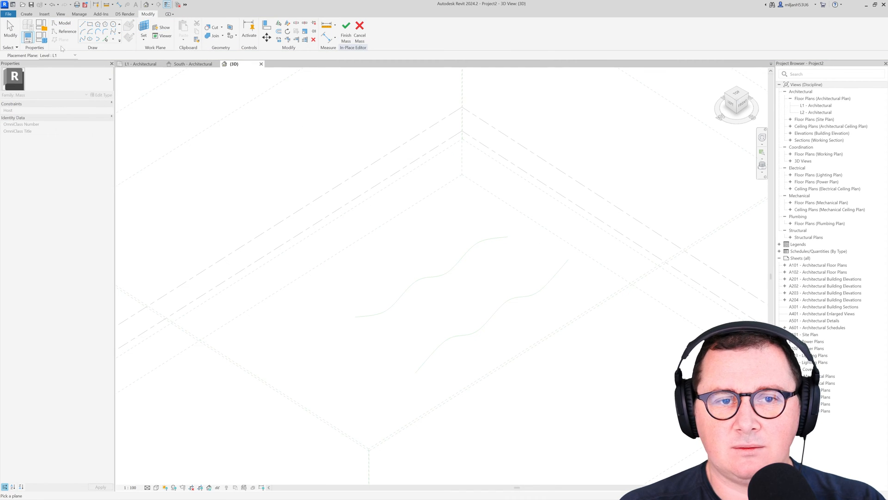
# - Pick both splines onto their reference planes and create a solid lofted form between them
pyautogui.click(74, 55)
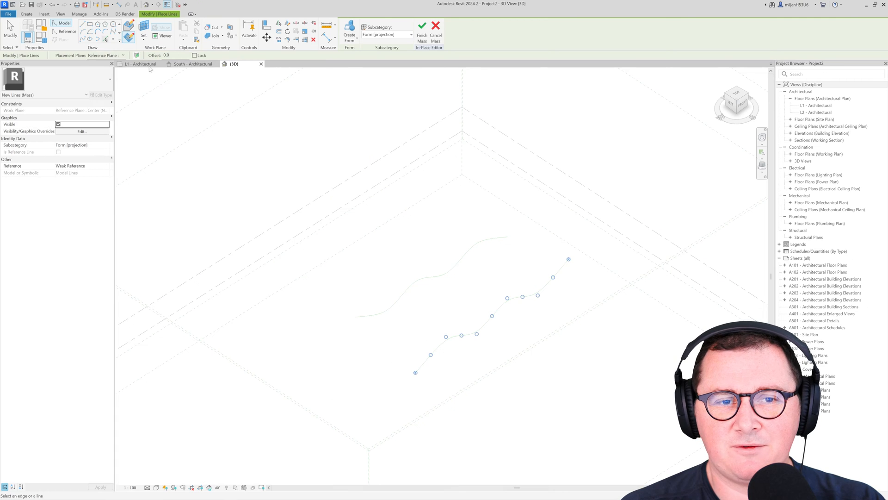
pyautogui.click(104, 55)
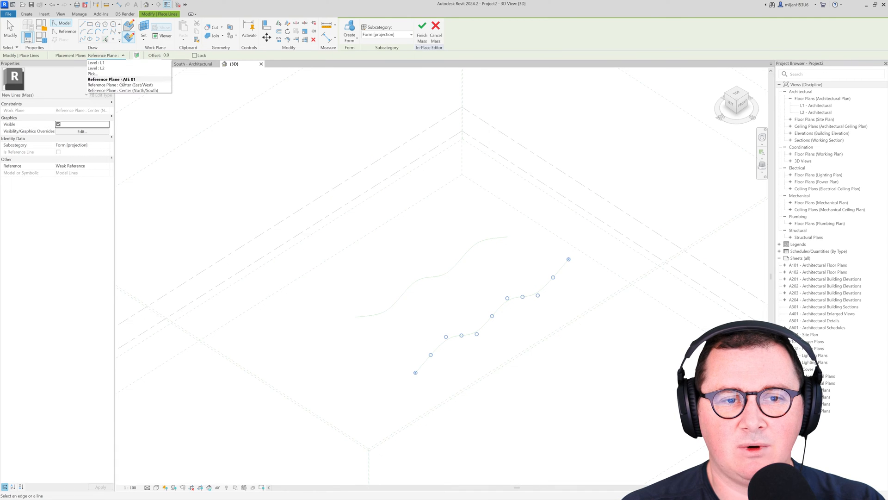
pyautogui.click(111, 80)
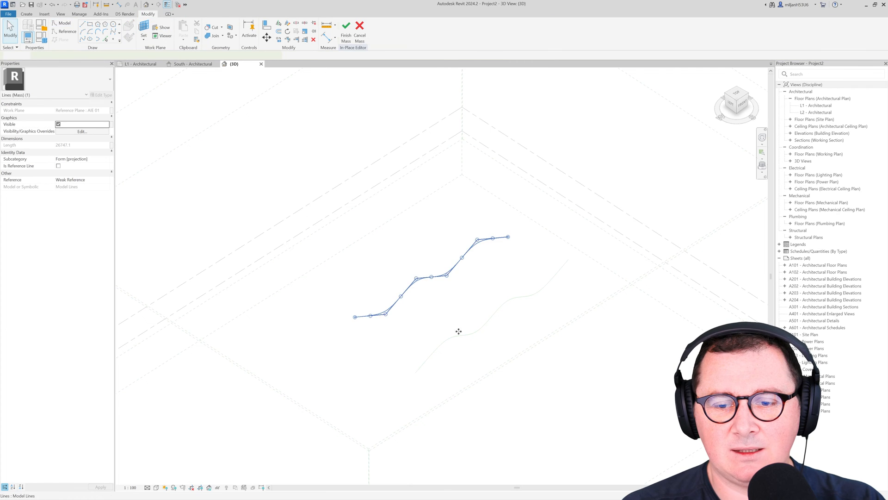
pyautogui.click(350, 31)
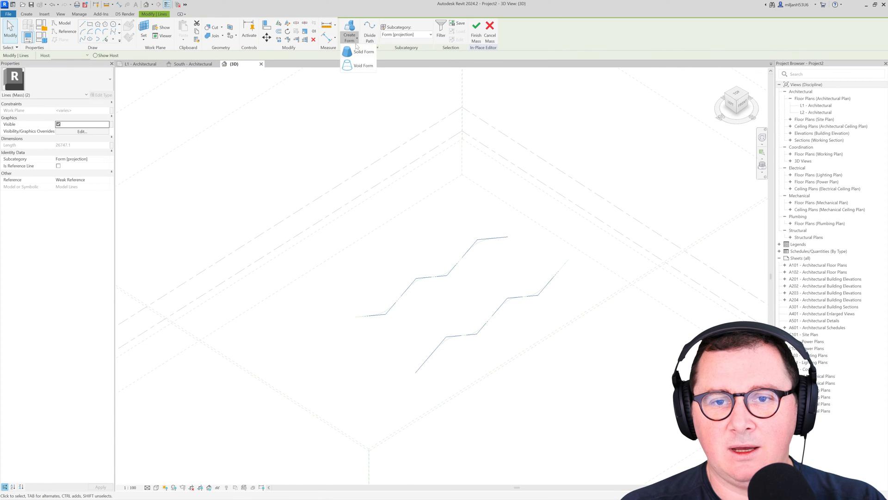
pyautogui.click(364, 52)
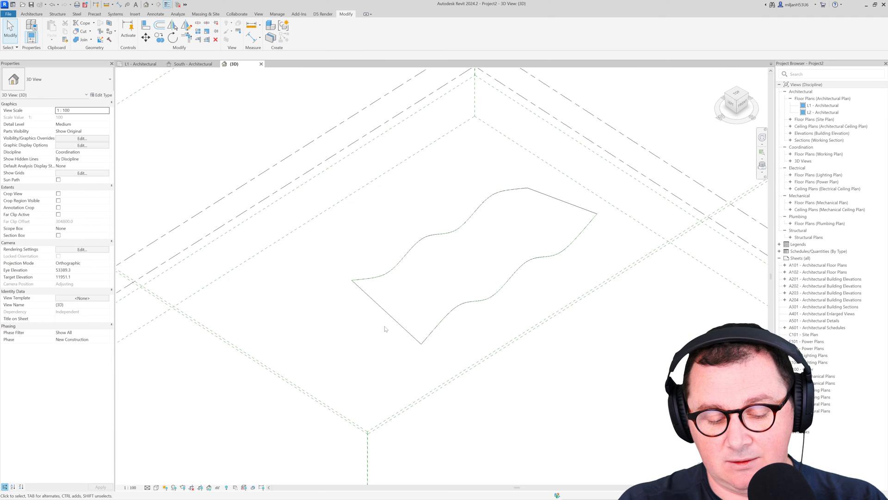
# - Hide reference planes and levels in the 3D view so only the wavy surface shows
pyautogui.click(81, 138)
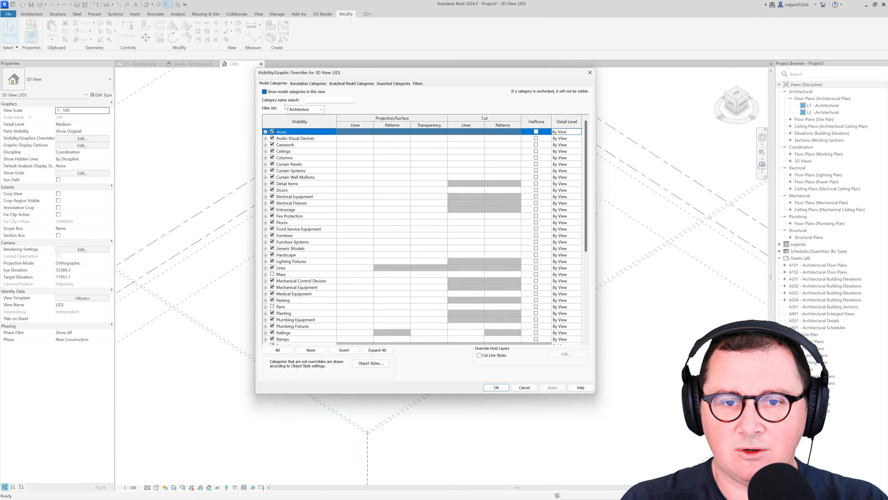
pyautogui.click(495, 387)
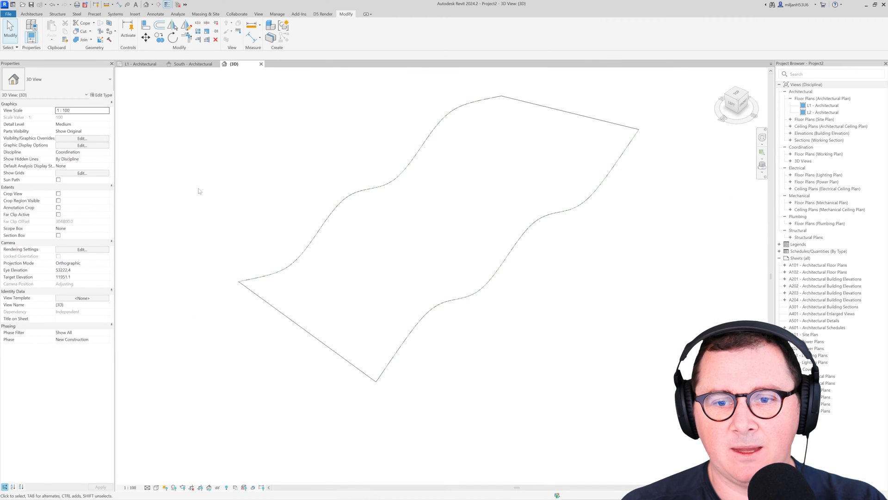
pyautogui.click(31, 14)
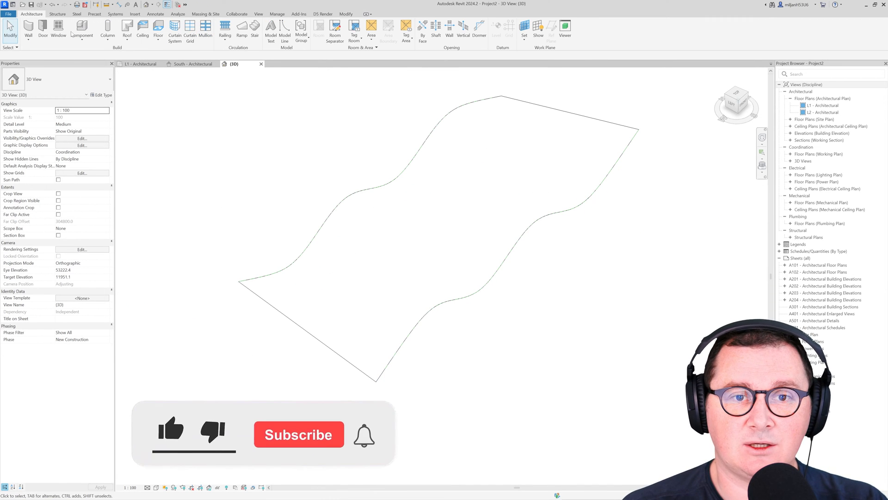
# - Place a Curtain System by Face on the wavy mass surface and select it
pyautogui.click(174, 29)
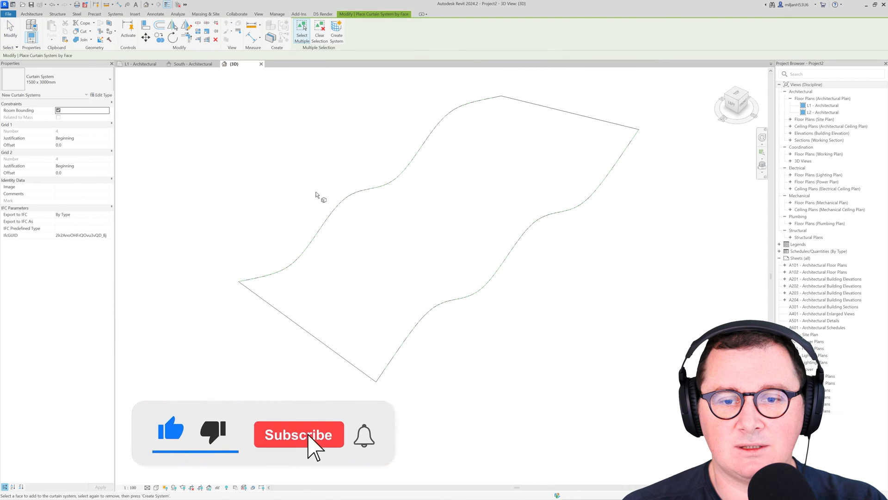
pyautogui.moveTo(339, 212)
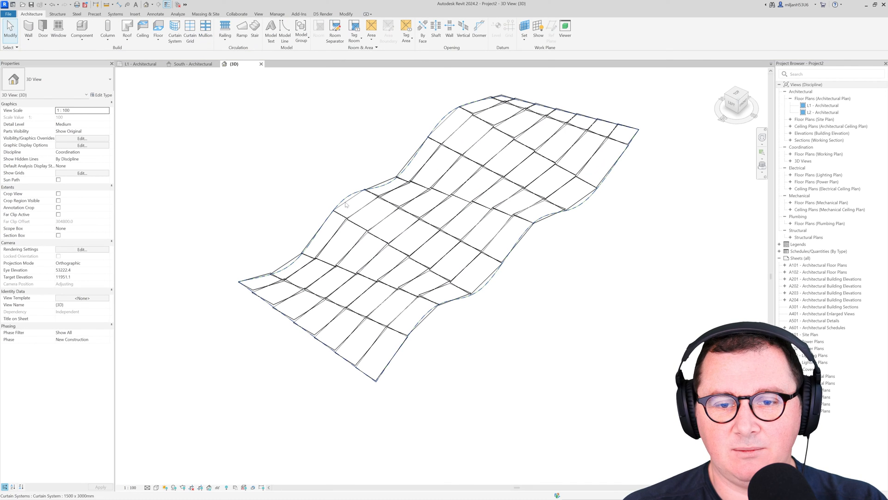
pyautogui.click(437, 218)
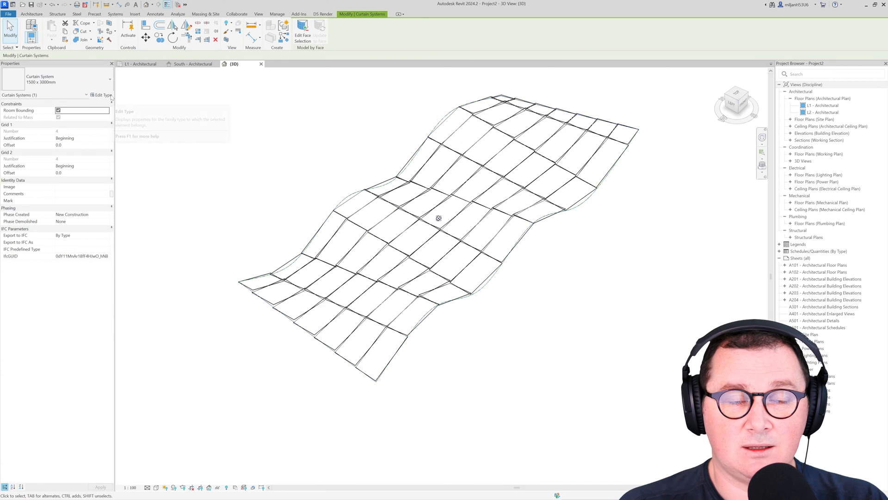
# - Duplicate the curtain system type and set Grid 2 layout to None
pyautogui.click(800, 92)
pyautogui.write('AXE')
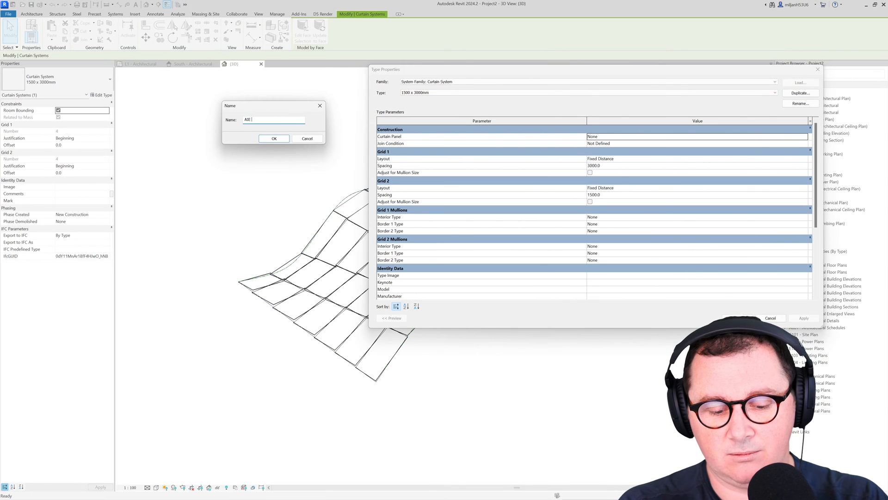
pyautogui.click(274, 138)
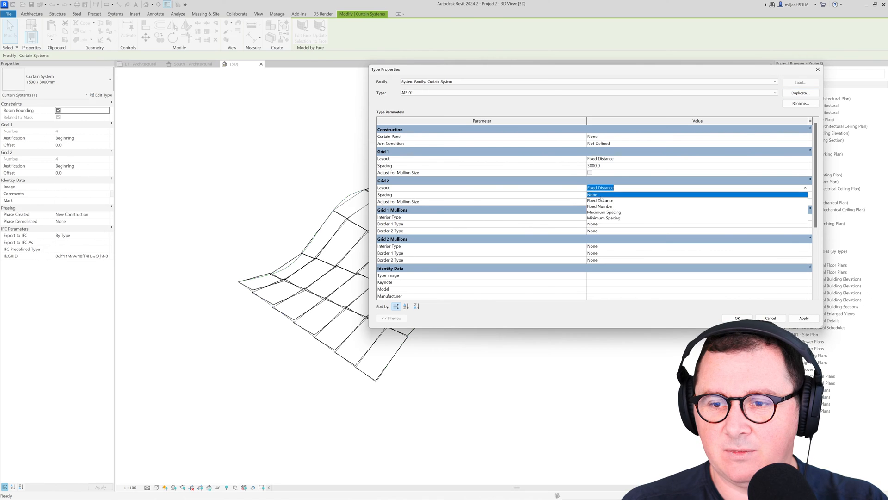
pyautogui.click(593, 194)
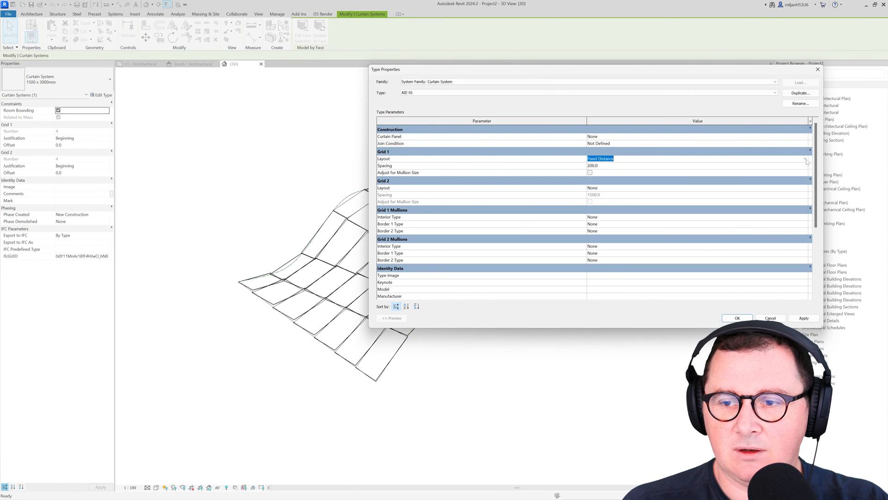
# - Assign rectangular mullions to Grid 1 interior and borders, accepting the gridline warning
pyautogui.click(696, 216)
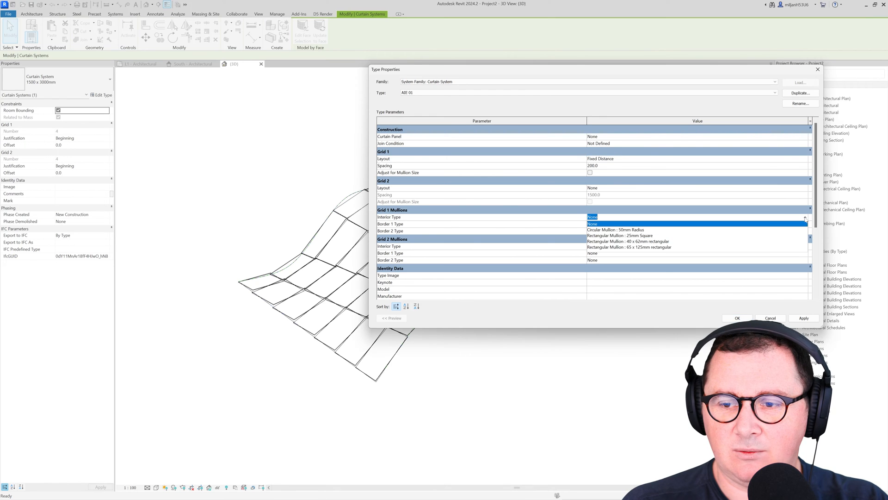
pyautogui.click(628, 241)
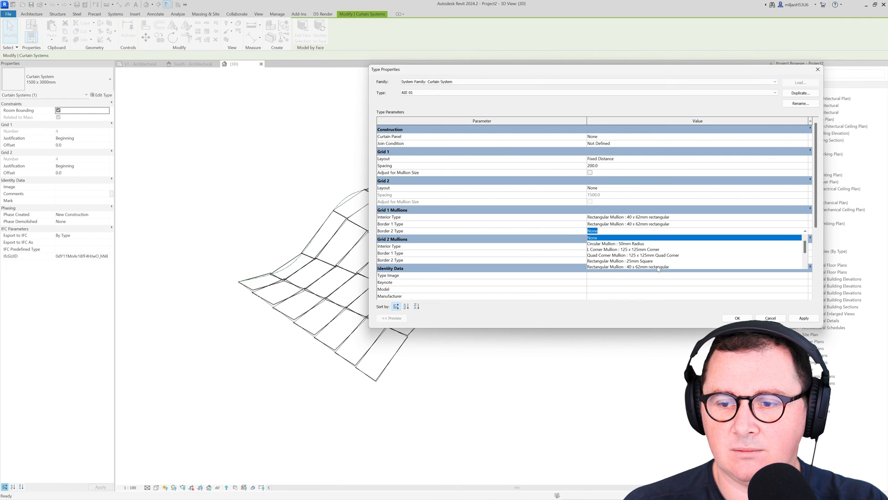
pyautogui.click(738, 317)
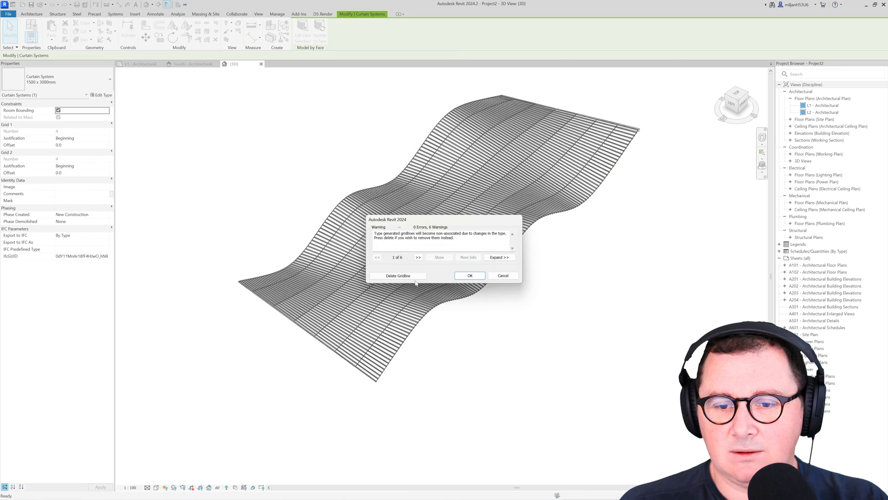
pyautogui.click(469, 276)
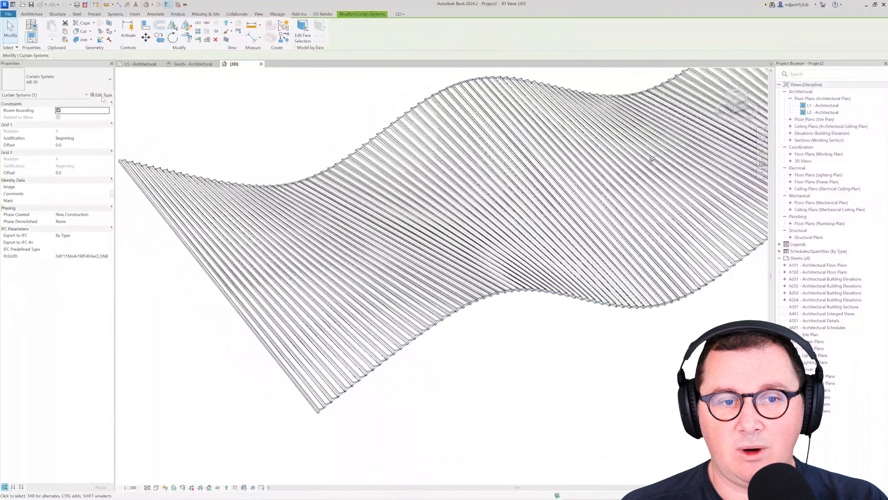
# - Set the curtain system type's panel to Empty System Panel : Empty
pyautogui.click(103, 94)
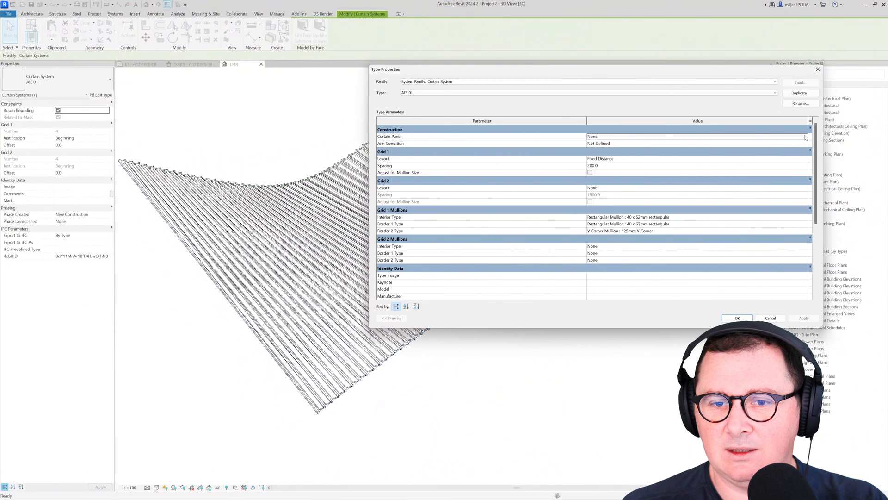
pyautogui.click(696, 136)
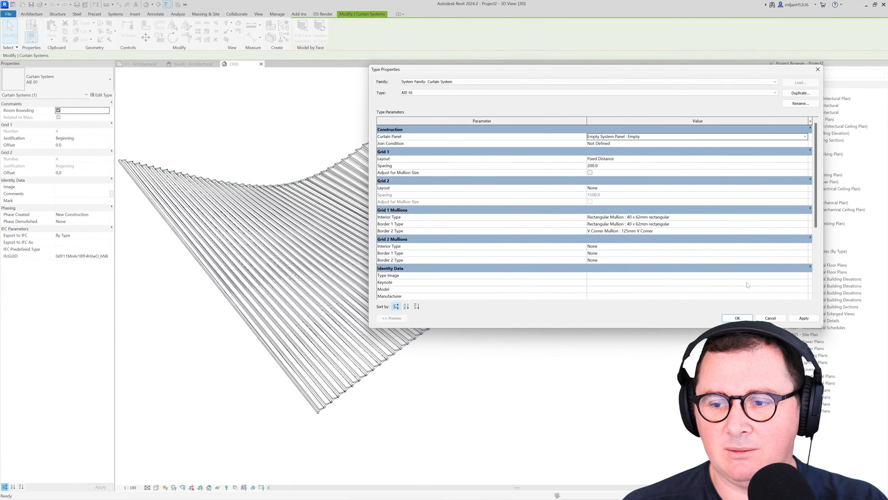
pyautogui.click(736, 317)
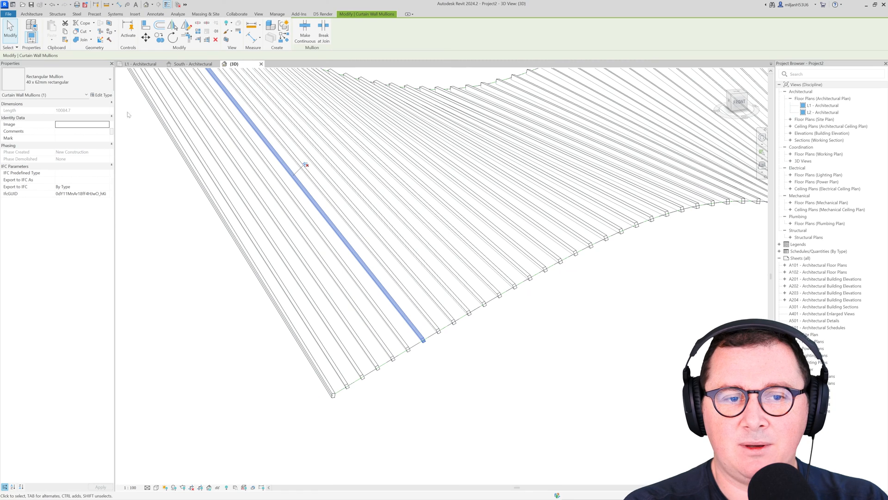
# - Duplicate the mullion type as '150x150' with 150 thickness and widths
pyautogui.click(799, 93)
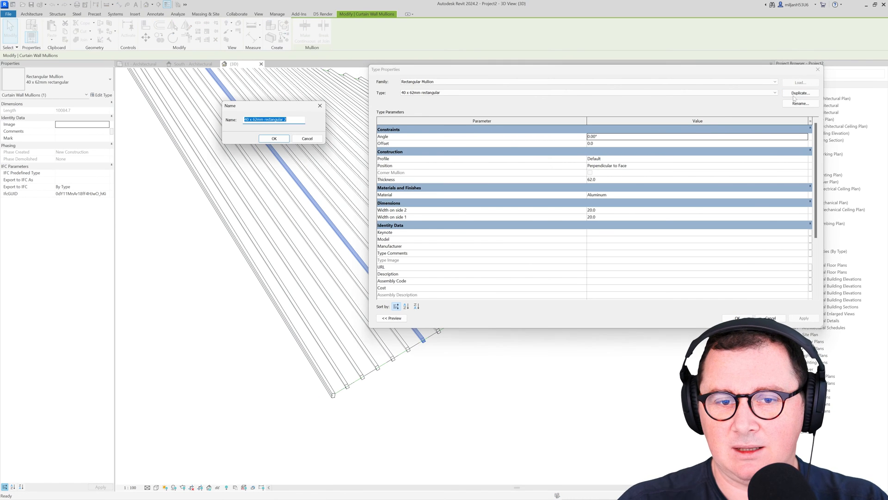
pyautogui.write('150x150')
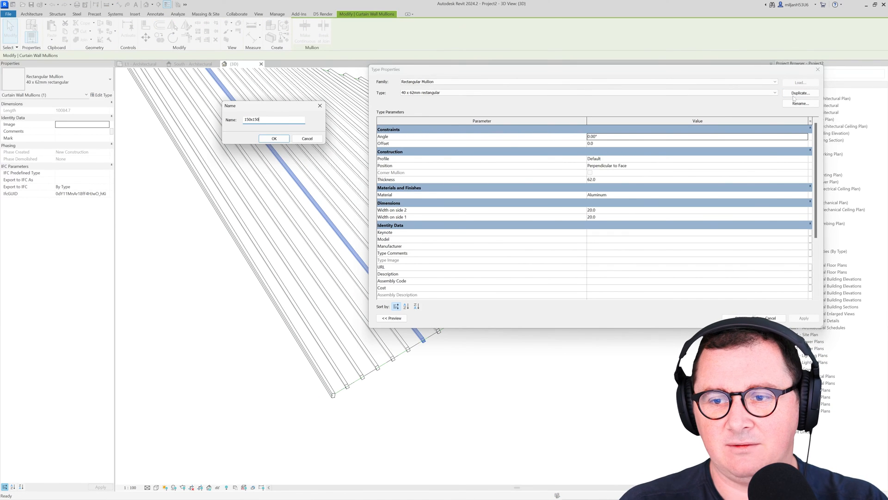
pyautogui.click(274, 138)
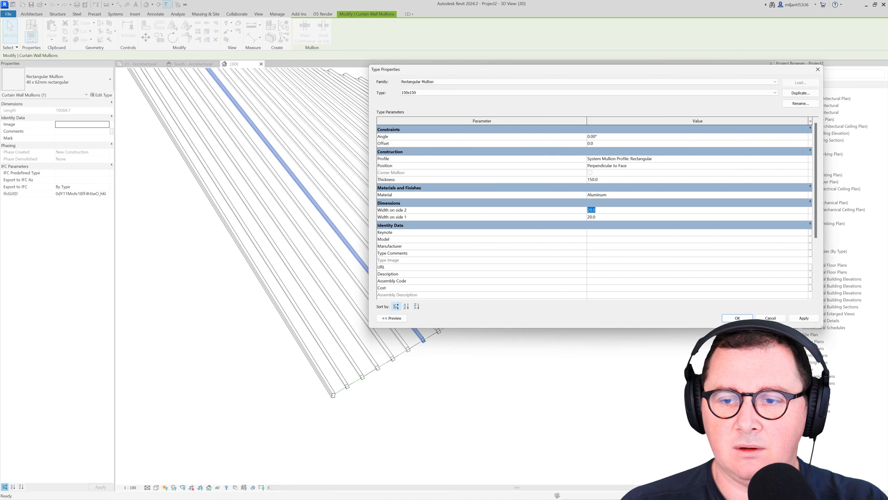
pyautogui.click(736, 317)
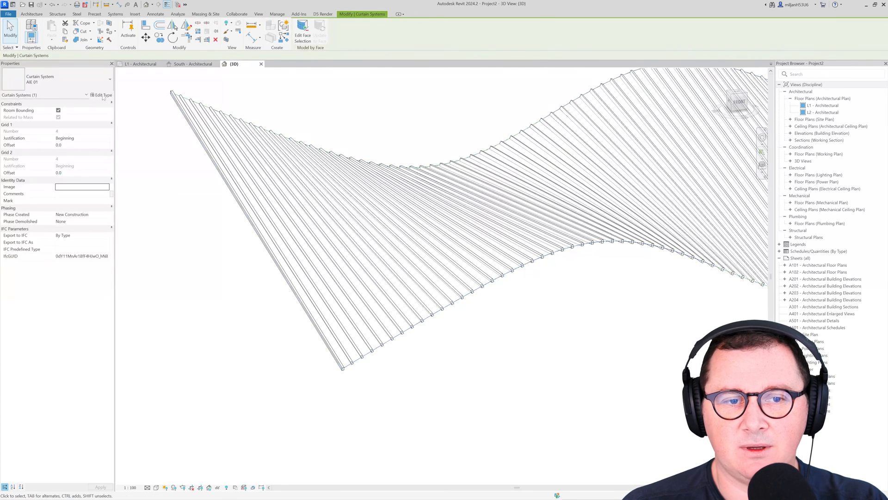
# - Set interior and both border mullions to Rectangular Mullion : 150x150
pyautogui.click(103, 94)
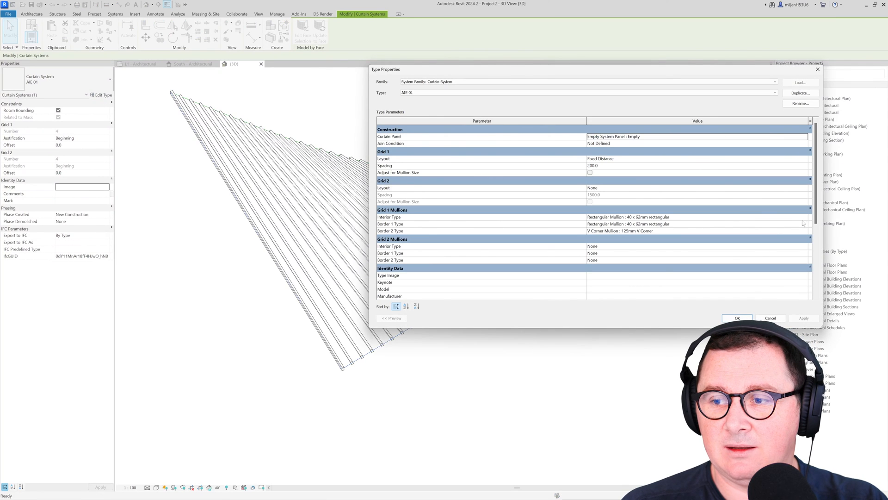
pyautogui.click(696, 217)
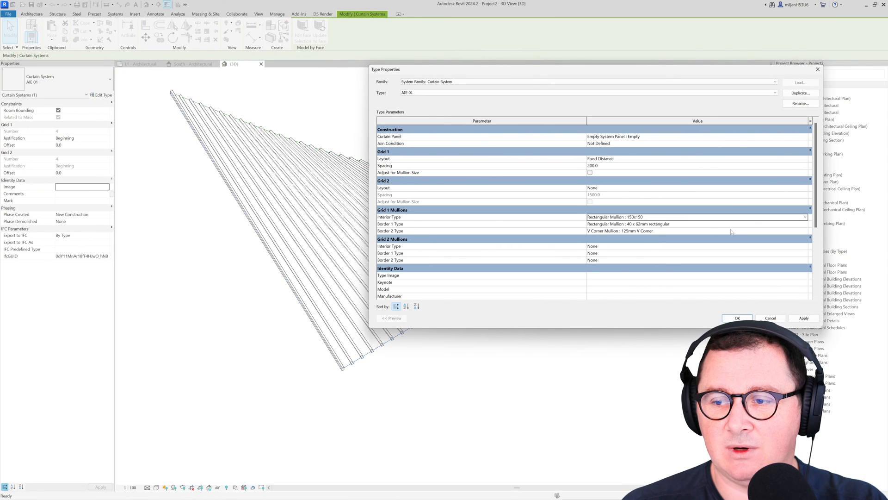
pyautogui.click(697, 223)
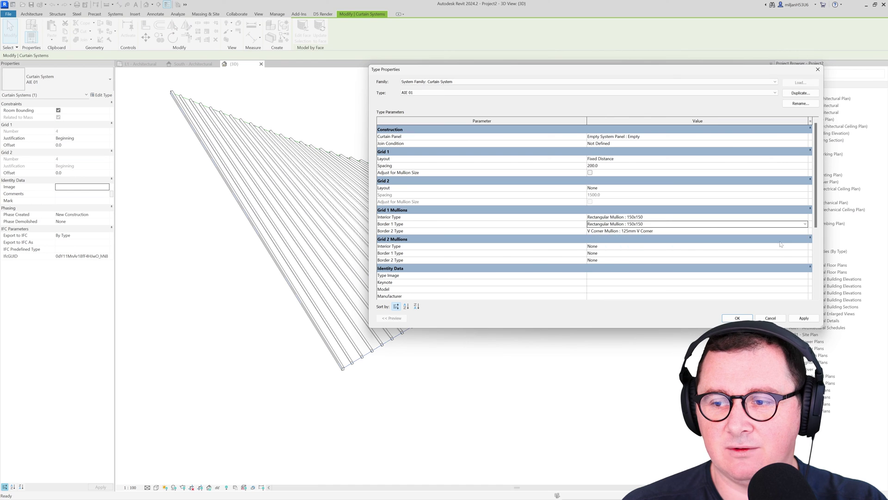
pyautogui.click(804, 231)
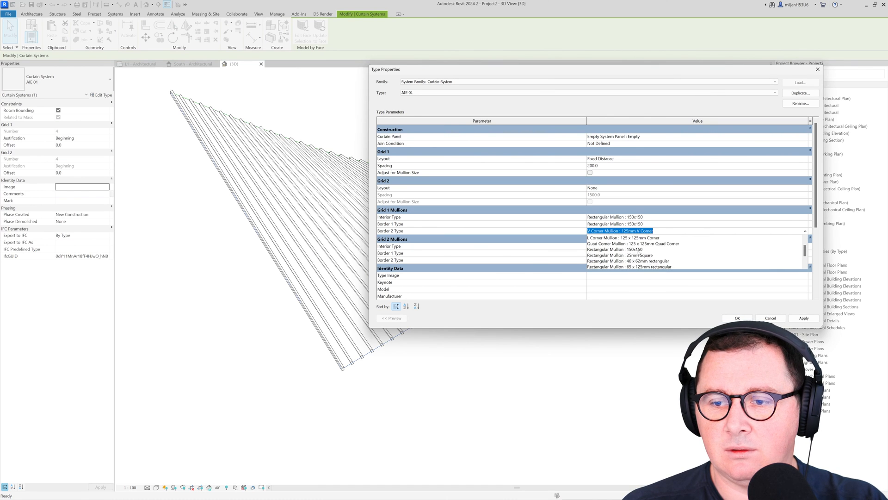
pyautogui.click(737, 317)
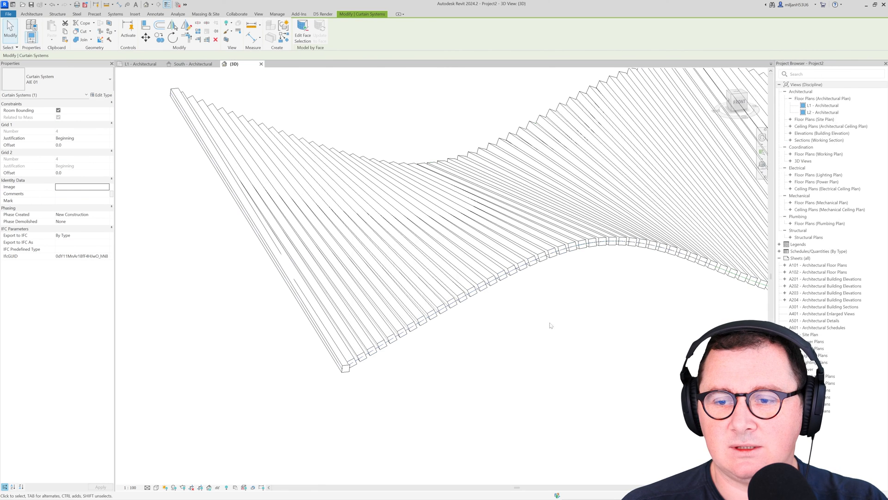